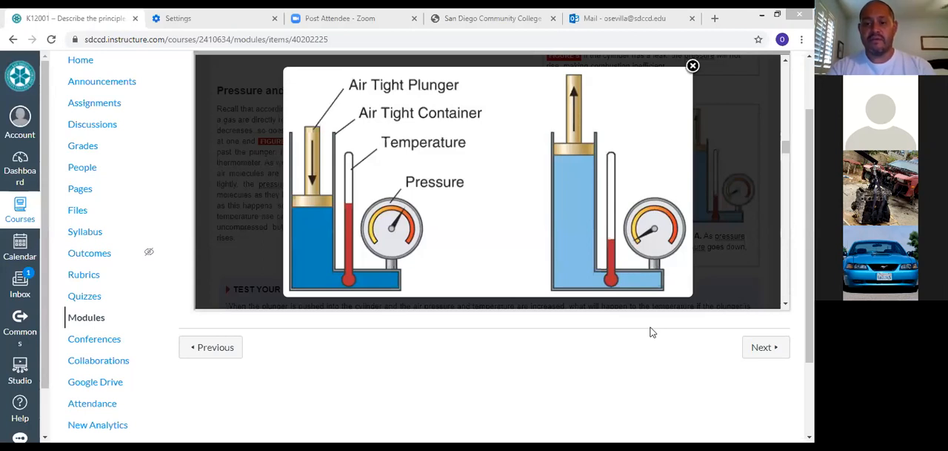
pyautogui.moveTo(624, 375)
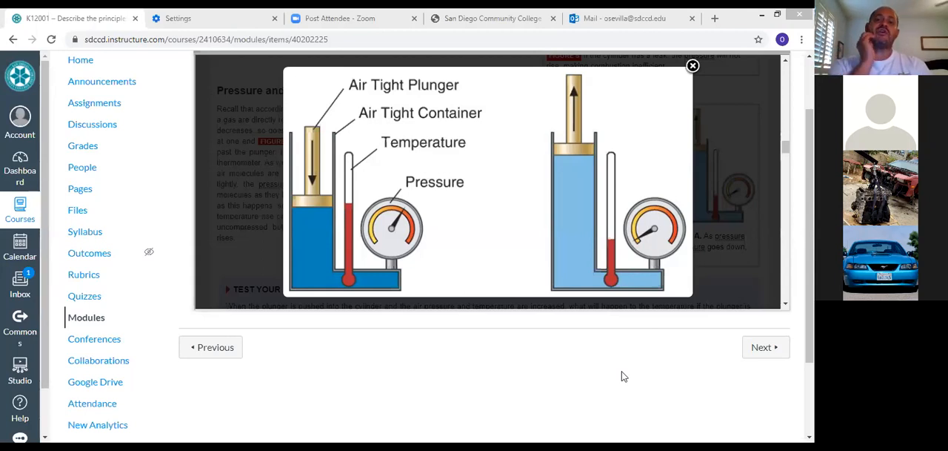
pyautogui.moveTo(621, 374)
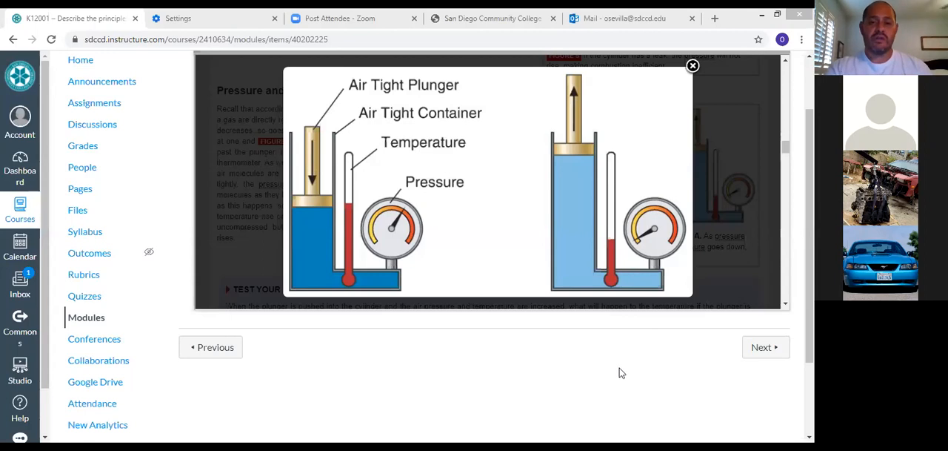
pyautogui.moveTo(318, 154)
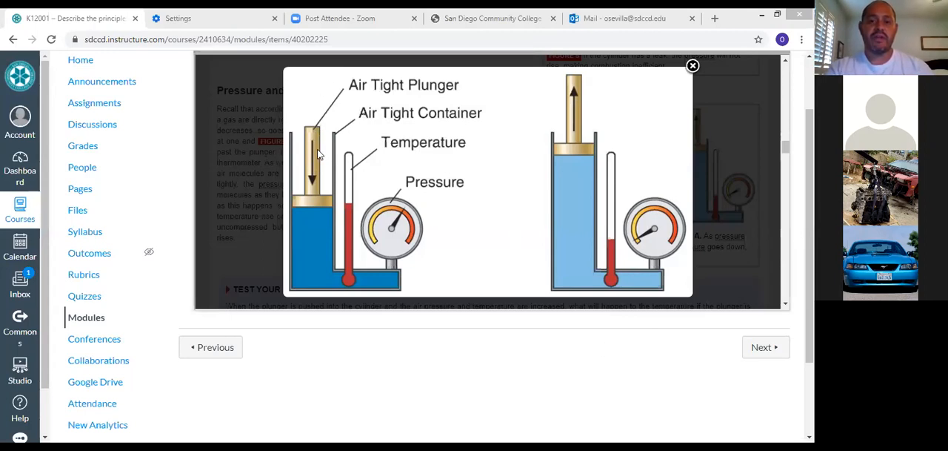
pyautogui.moveTo(422, 129)
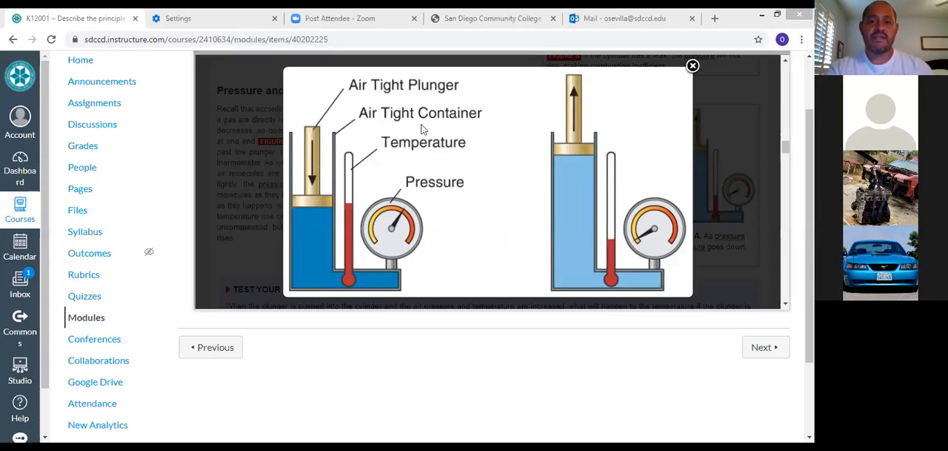
pyautogui.moveTo(409, 228)
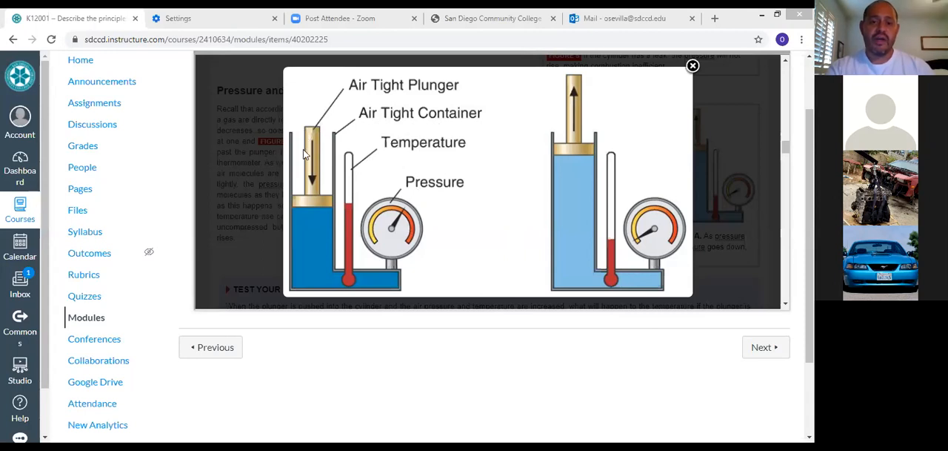
pyautogui.moveTo(309, 251)
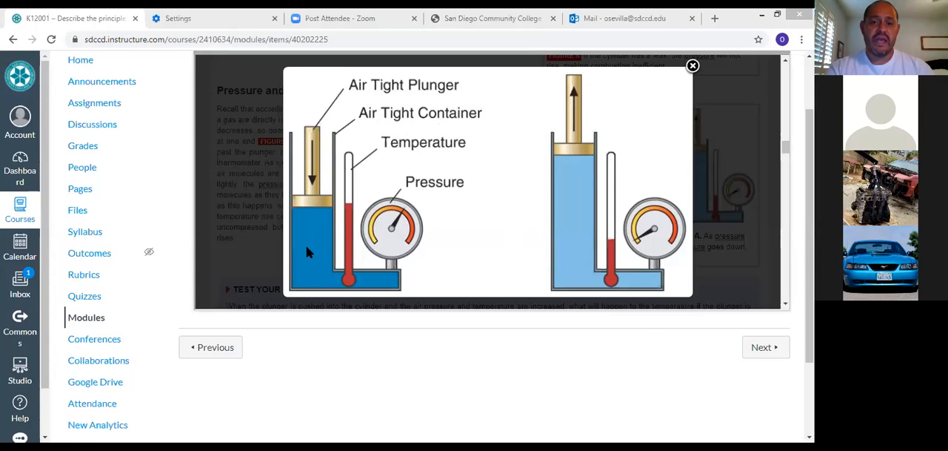
pyautogui.moveTo(374, 279)
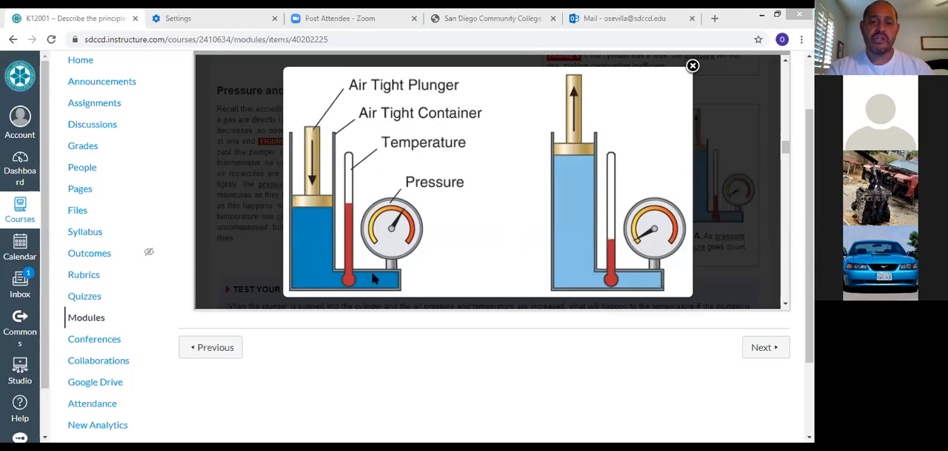
pyautogui.moveTo(355, 198)
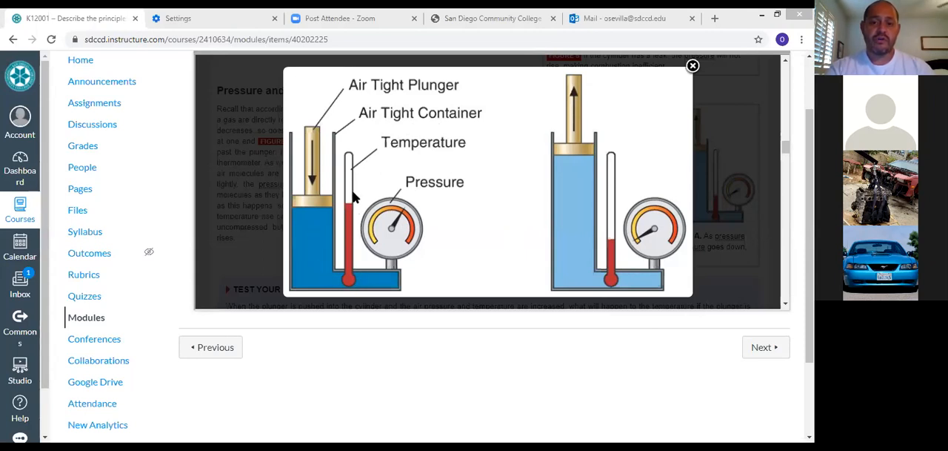
pyautogui.moveTo(433, 224)
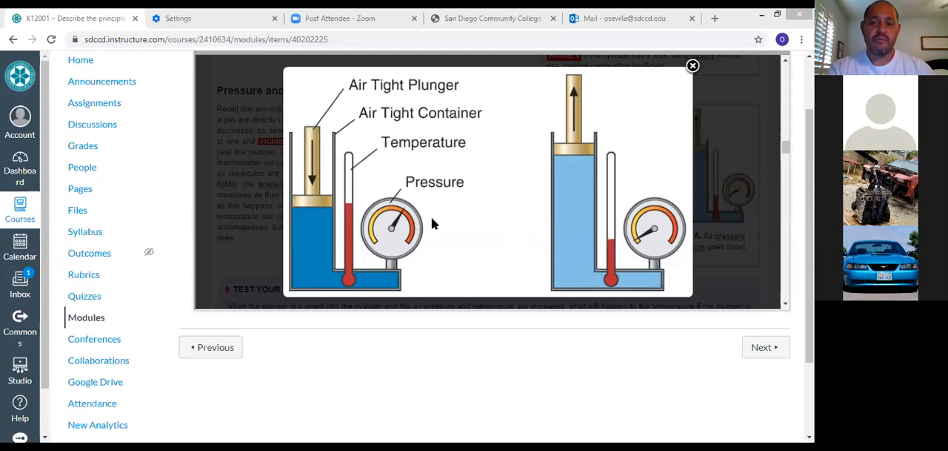
pyautogui.moveTo(576, 102)
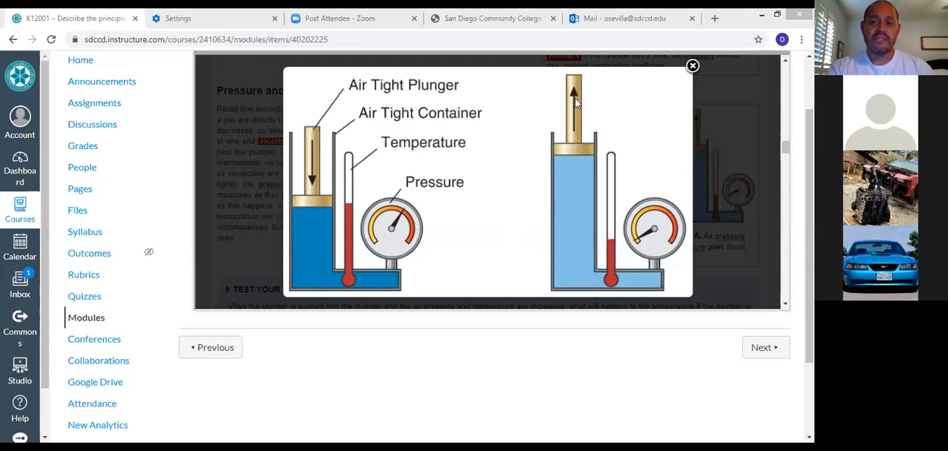
pyautogui.moveTo(593, 251)
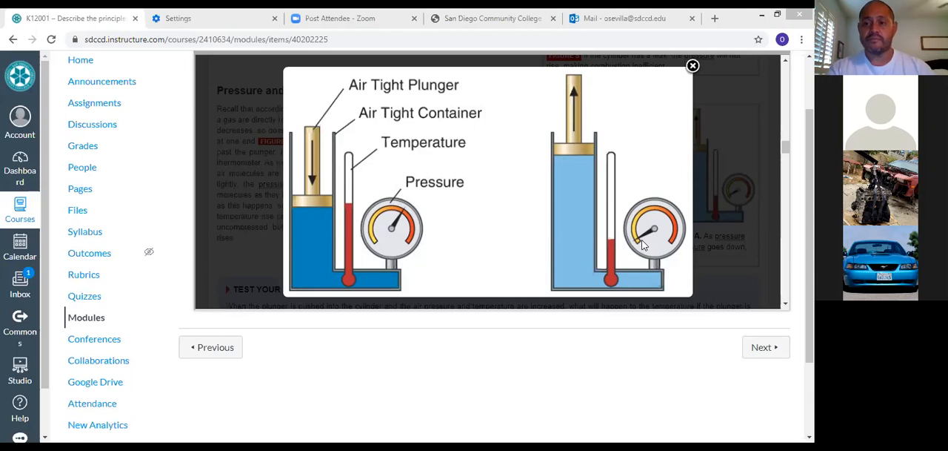
pyautogui.moveTo(685, 81)
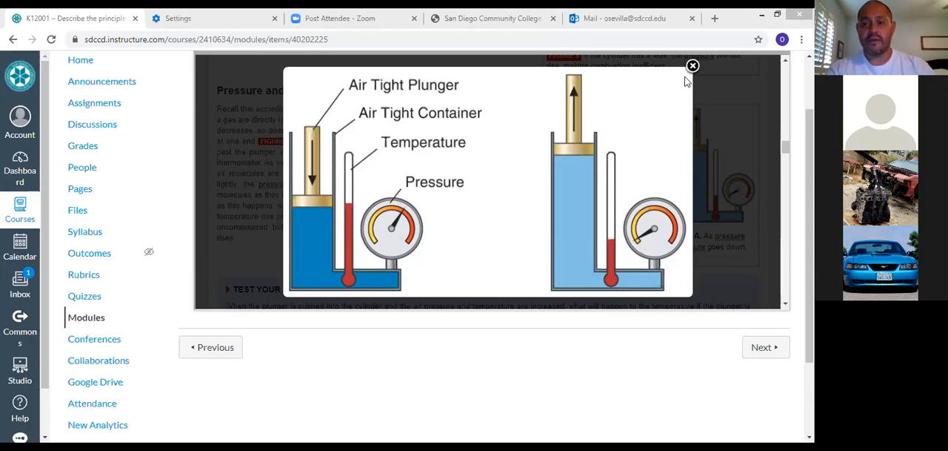
# Close the Figure 6 pressure diagram and scroll down to the Figure 7 heated-gas passage
pyautogui.click(693, 66)
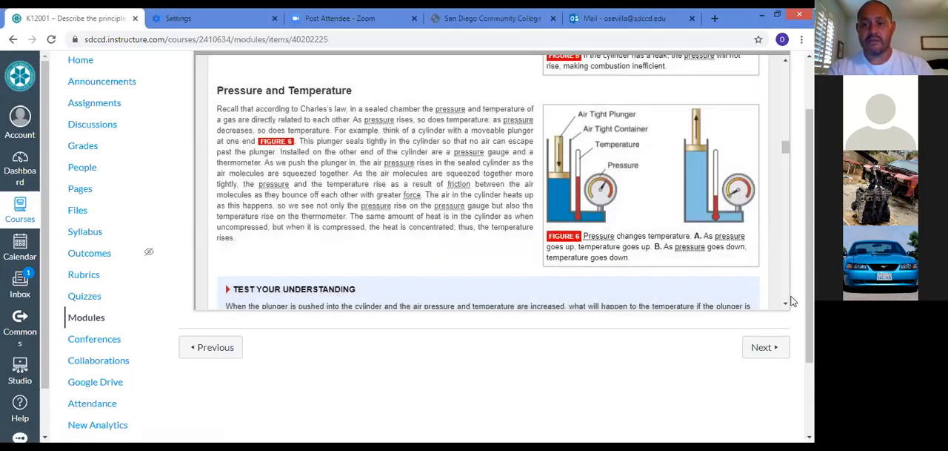
pyautogui.scroll(-3)
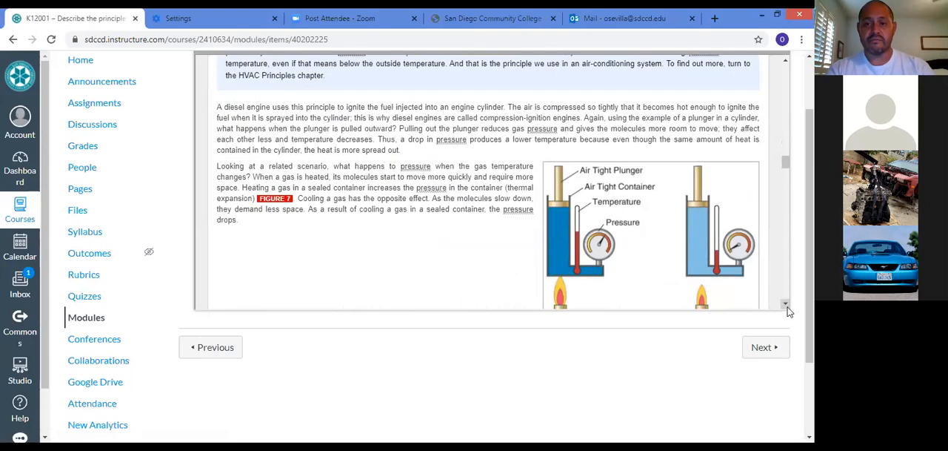
pyautogui.scroll(-3)
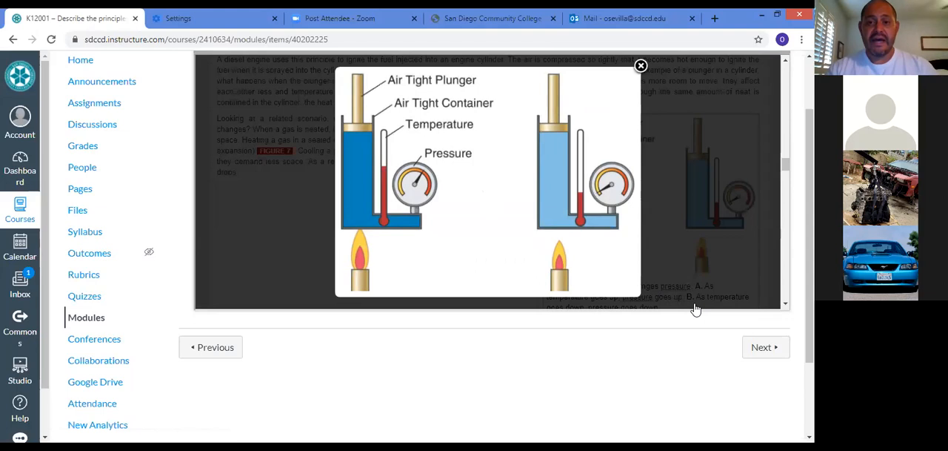
pyautogui.moveTo(374, 134)
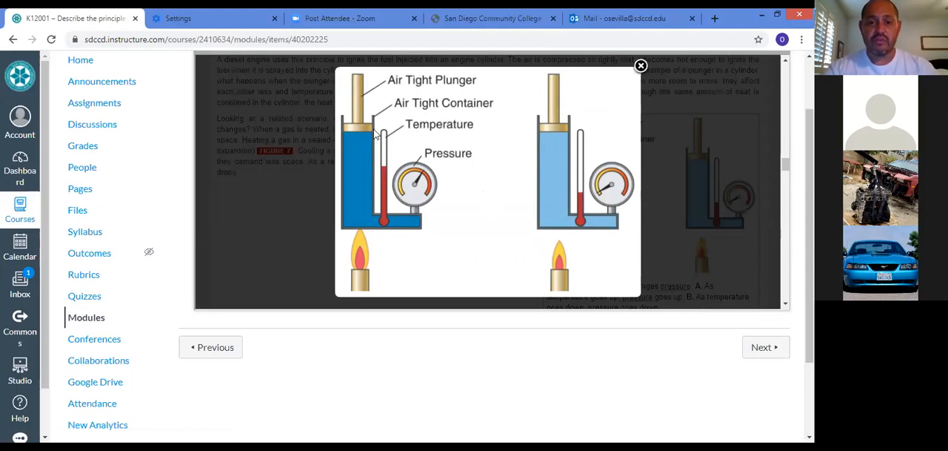
pyautogui.moveTo(479, 268)
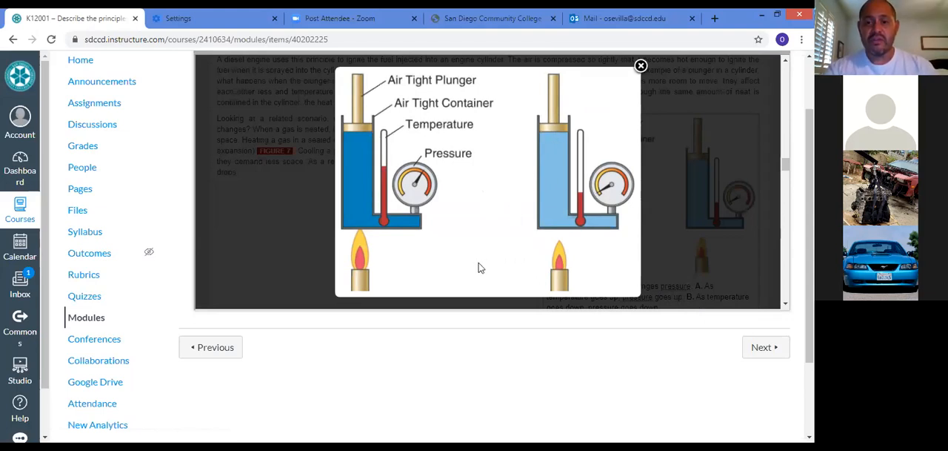
pyautogui.moveTo(361, 202)
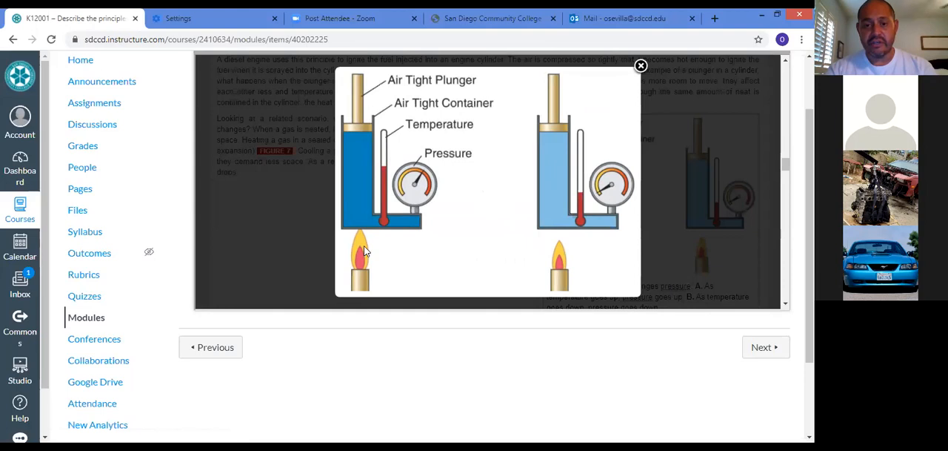
pyautogui.moveTo(391, 195)
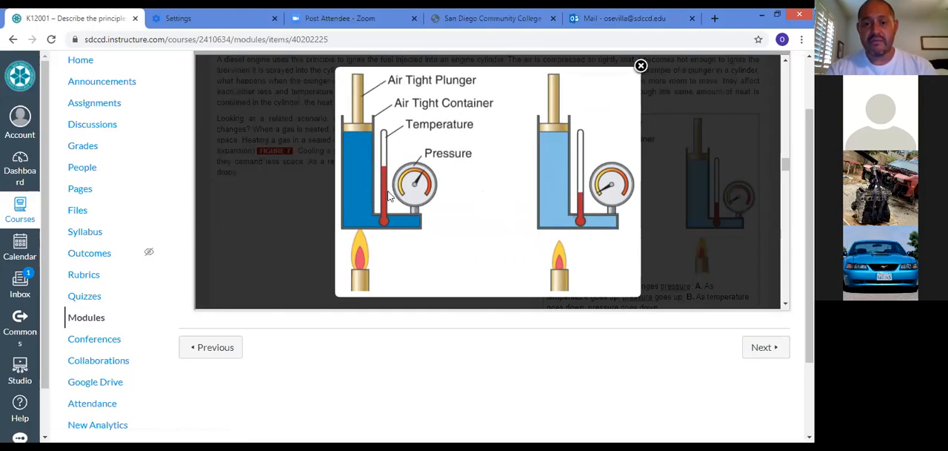
pyautogui.moveTo(421, 180)
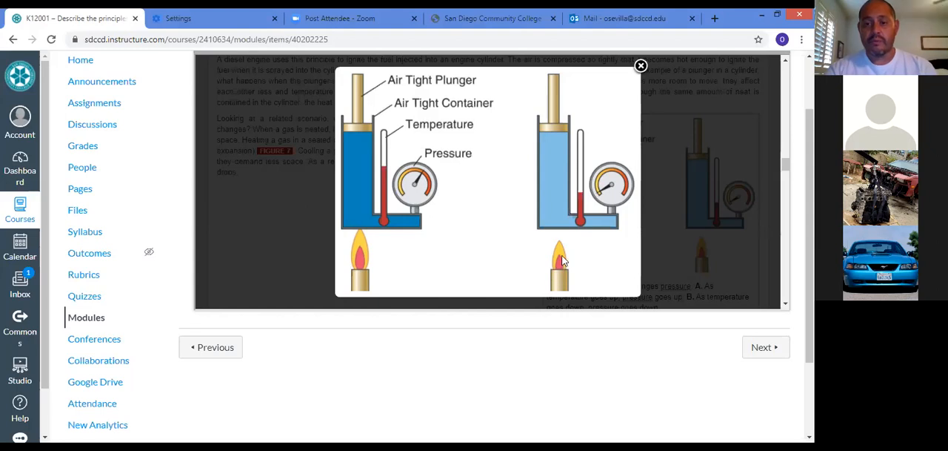
pyautogui.moveTo(558, 197)
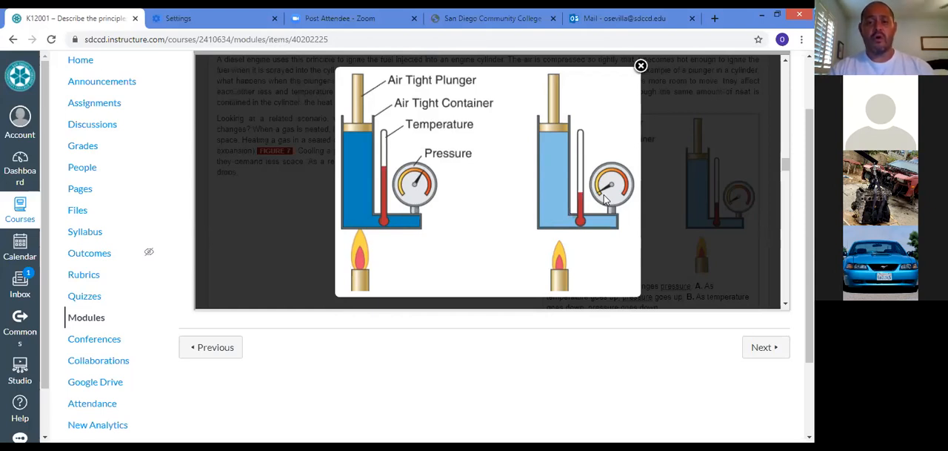
pyautogui.moveTo(680, 57)
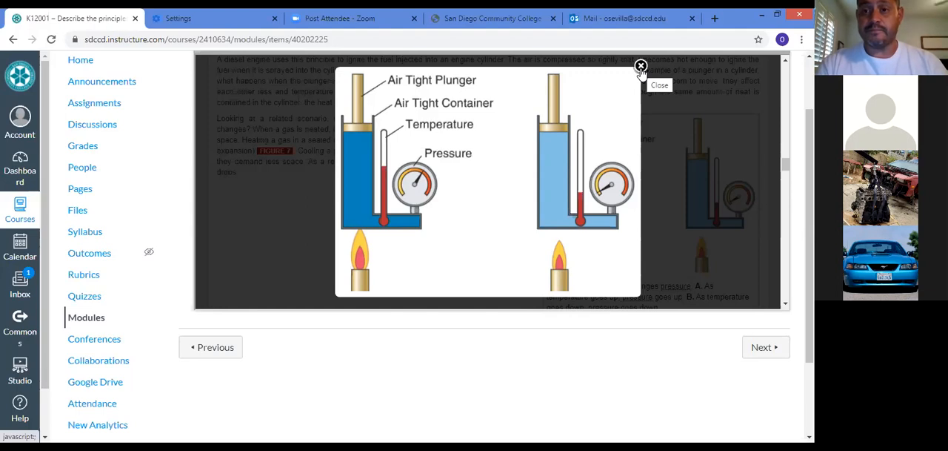
# Close the heated-gas lightbox and enlarge Figure 9's piston-and-gauge diagram in Pressure and Volume
pyautogui.click(641, 67)
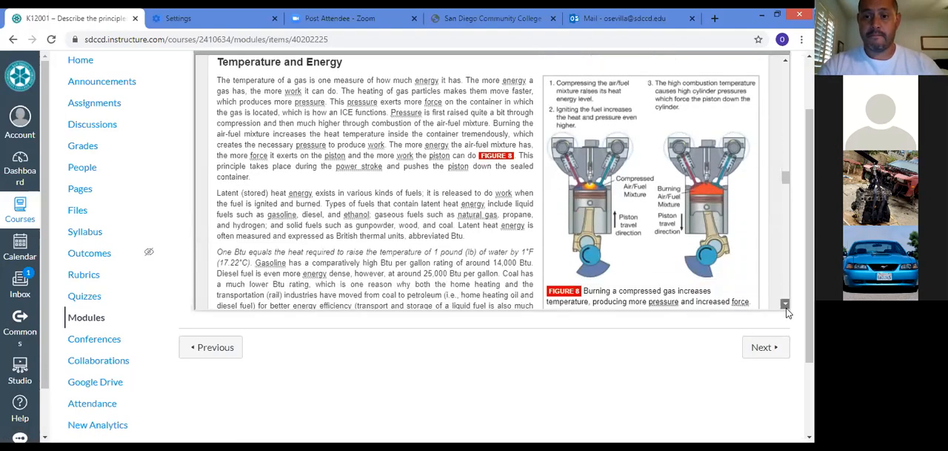
pyautogui.scroll(-3)
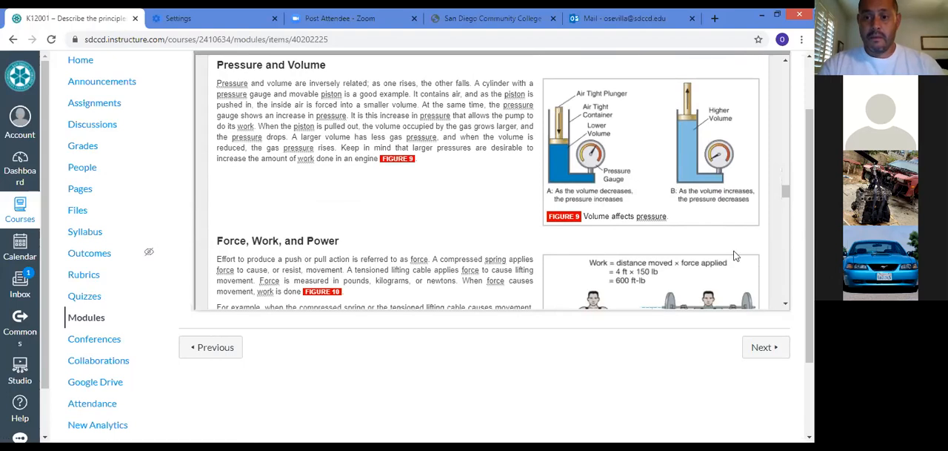
pyautogui.moveTo(643, 164)
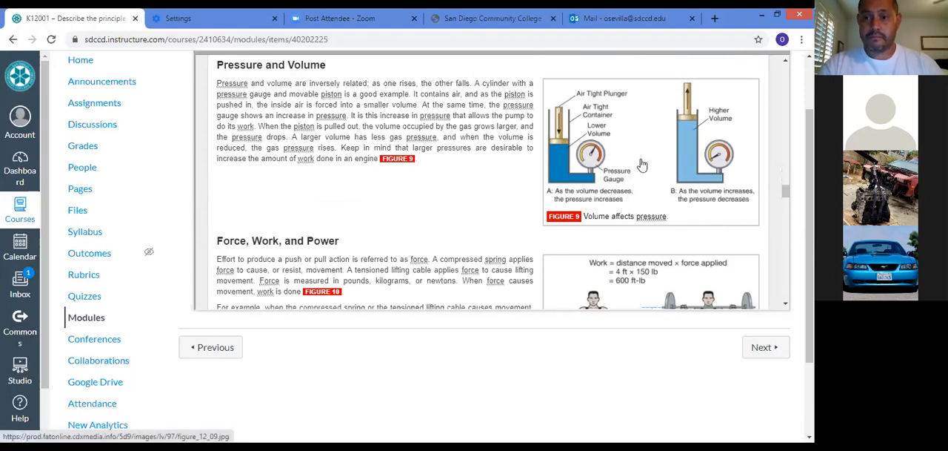
pyautogui.click(642, 165)
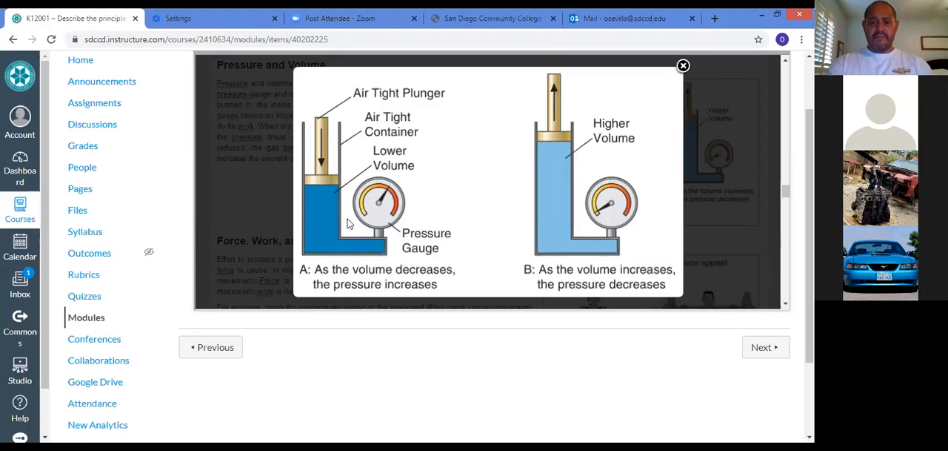
pyautogui.moveTo(358, 323)
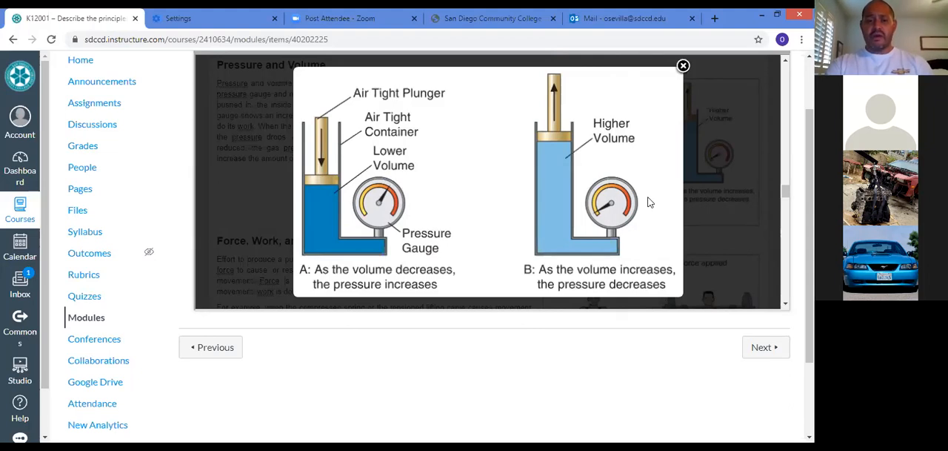
pyautogui.moveTo(608, 262)
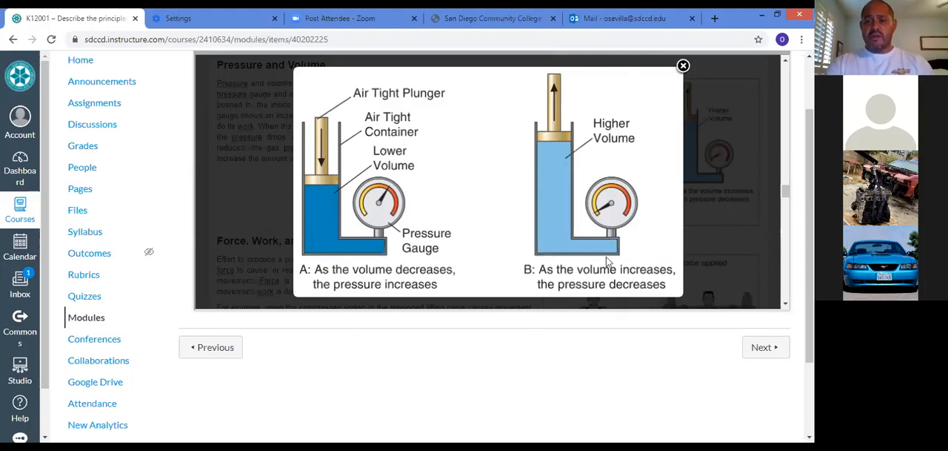
pyautogui.moveTo(642, 295)
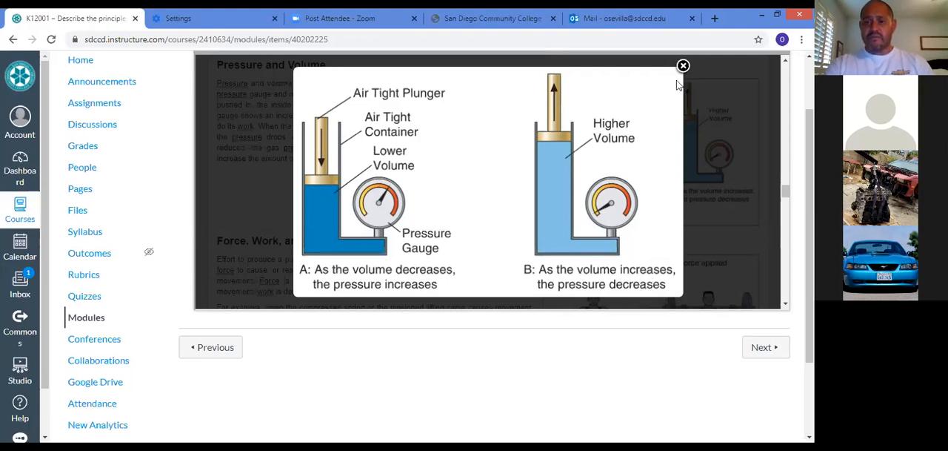
pyautogui.moveTo(683, 65)
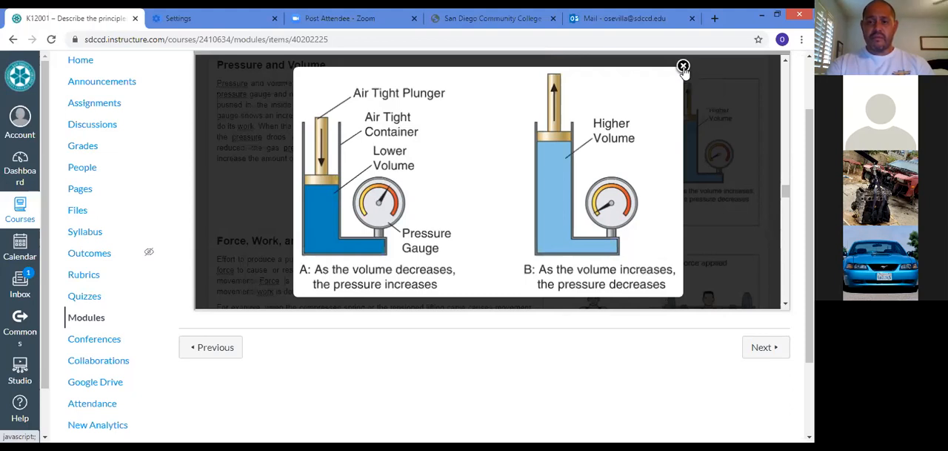
# Close the enlarged Figure 9 piston-and-gauge lightbox
pyautogui.click(683, 66)
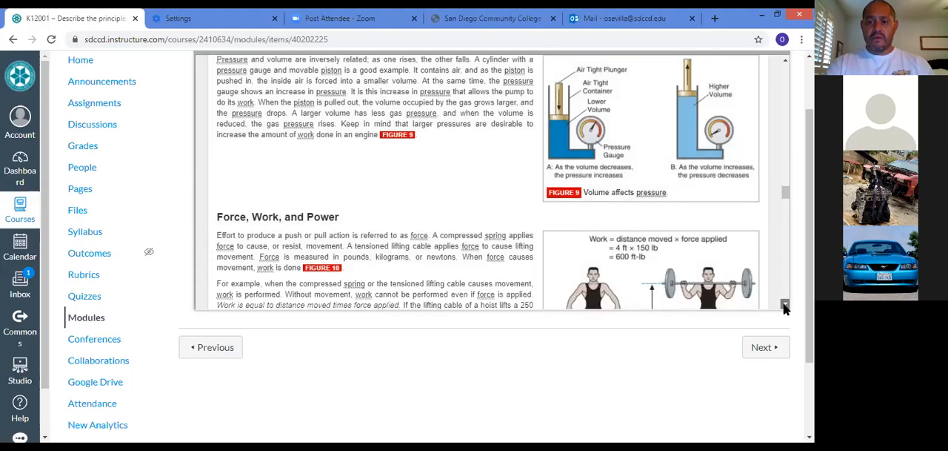
# Scroll to the Force, Work, and Power passage with Figure 10's weightlifting diagram
pyautogui.scroll(-3)
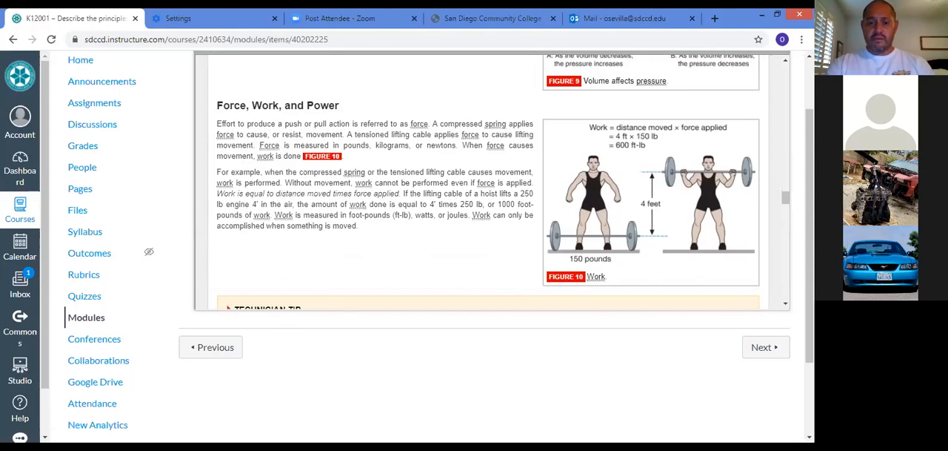
pyautogui.moveTo(239, 393)
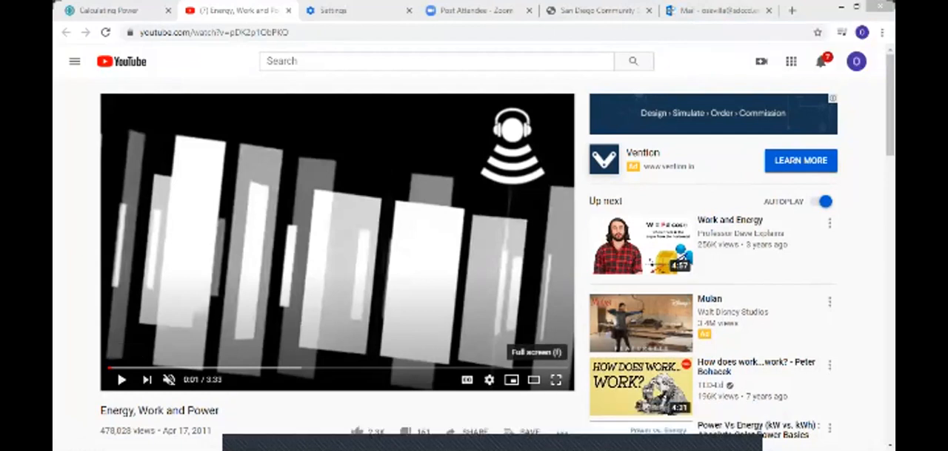
# Play the Energy, Work and Power video in full screen
pyautogui.click(556, 380)
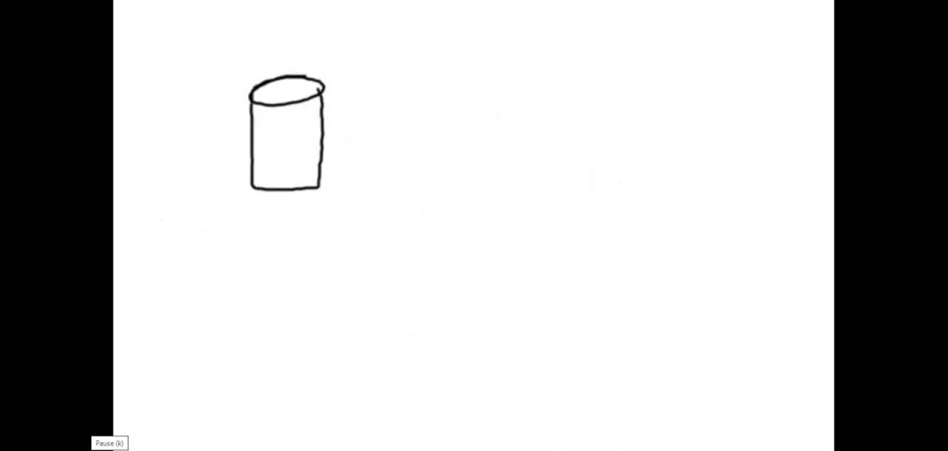
# Watch the video compute work as F×d: 4.0 N over 3.0 m gives 12 joules
pyautogui.moveTo(344, 178); pyautogui.dragTo(567, 39)
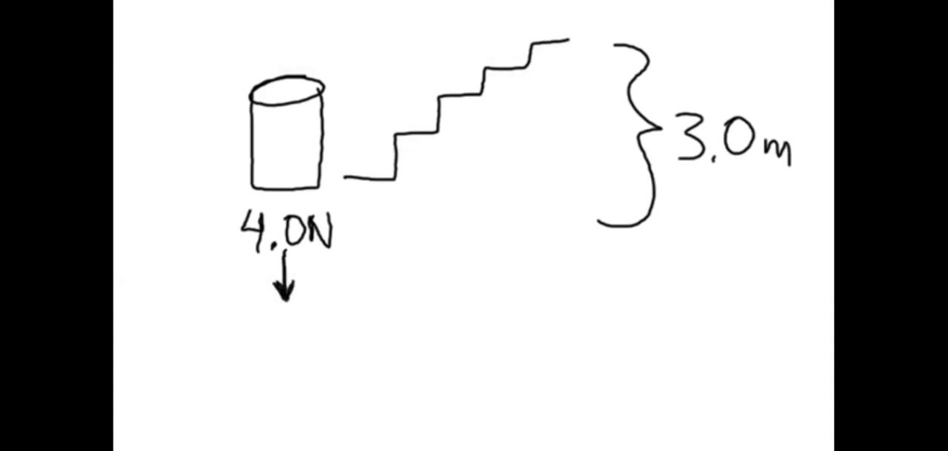
pyautogui.moveTo(363, 52); pyautogui.dragTo(385, 111)
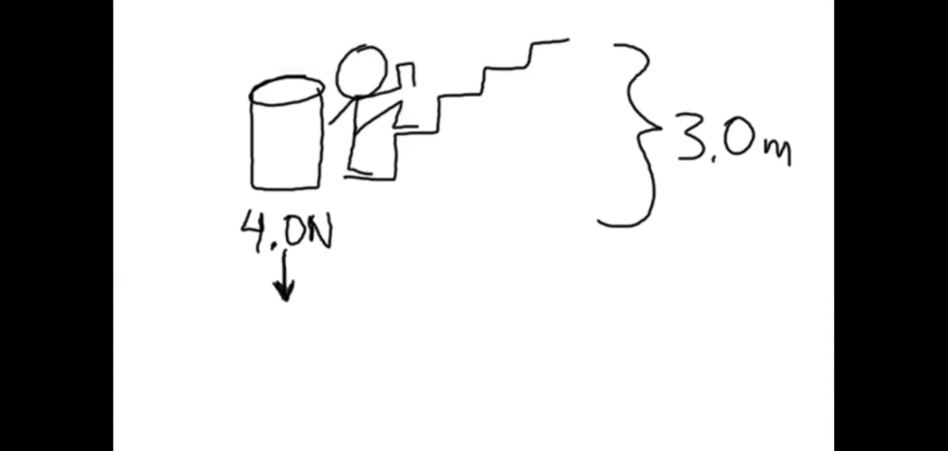
pyautogui.moveTo(571, 37); pyautogui.dragTo(592, 215)
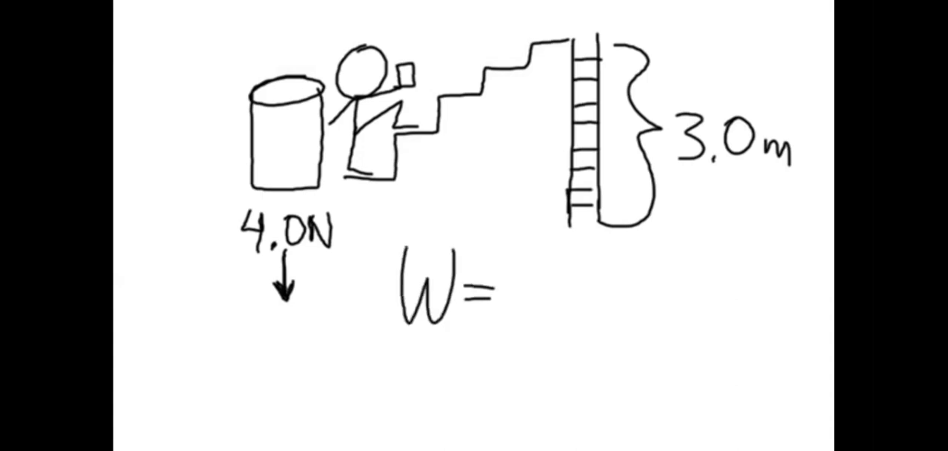
pyautogui.write('F×d')
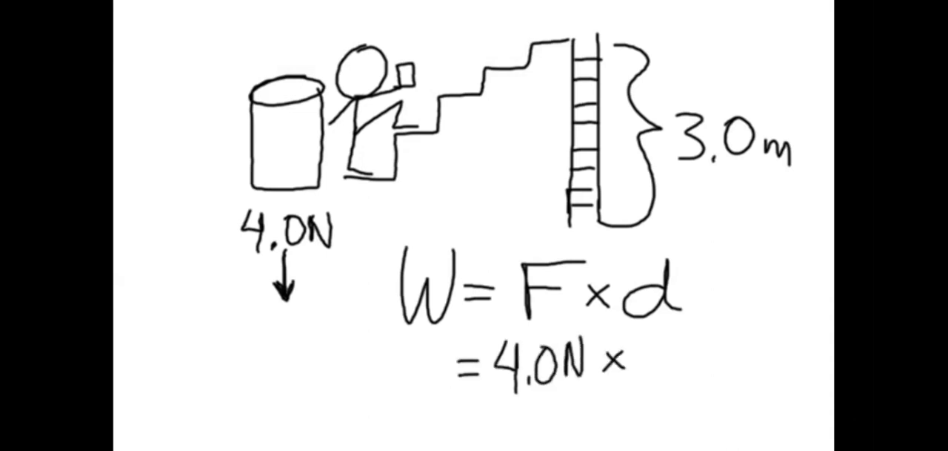
pyautogui.write('3.0 m')
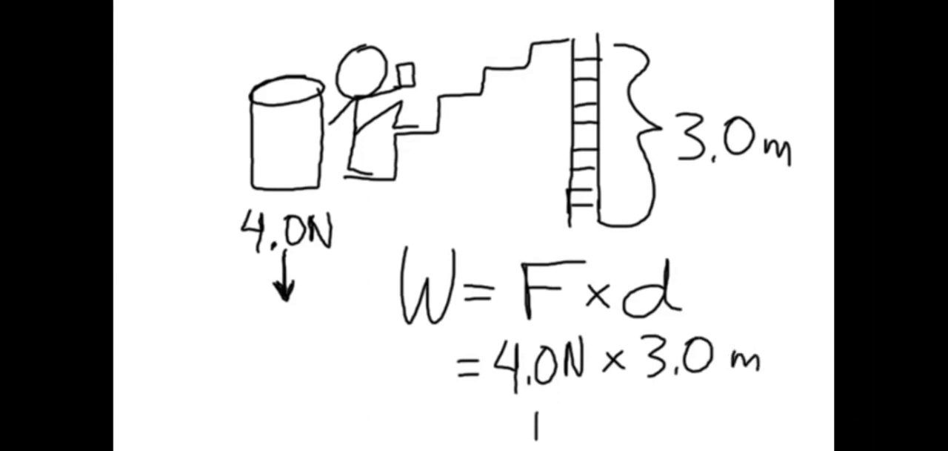
pyautogui.write('12 joules')
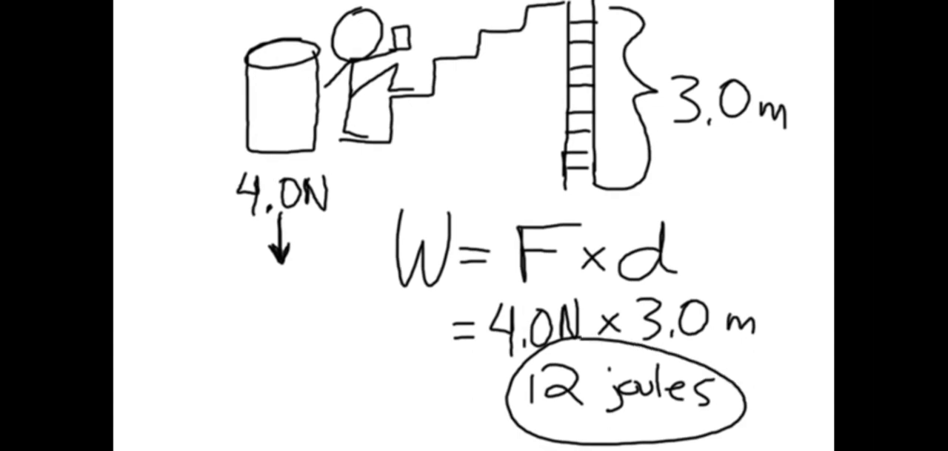
pyautogui.write('Slow')
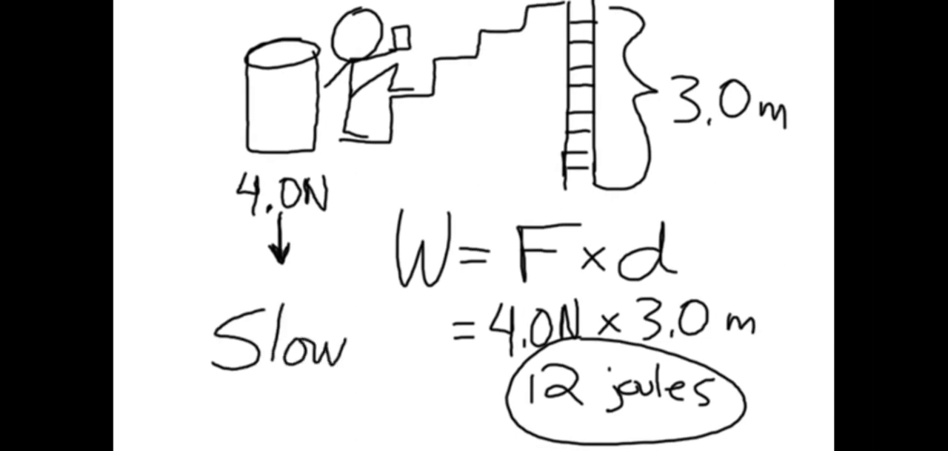
pyautogui.write('Fas')
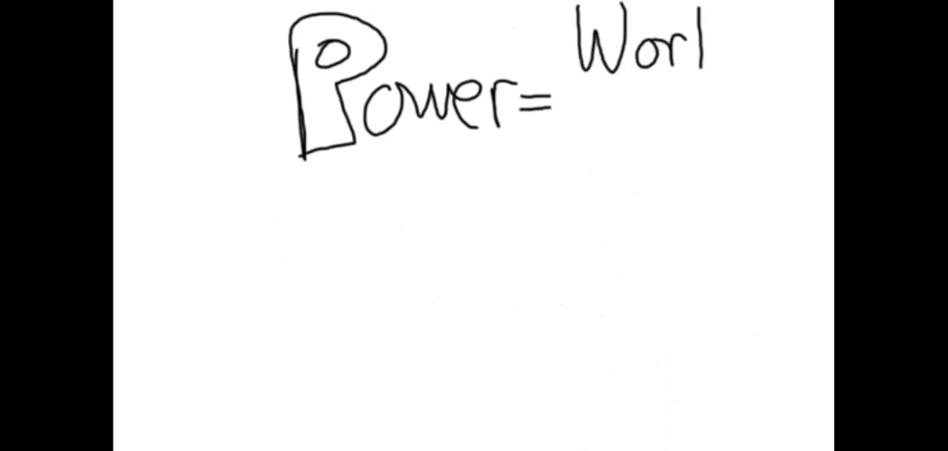
# Watch power defined as work over time, giving 12 watts and 1 hp = 746 watts
pyautogui.moveTo(578, 93); pyautogui.dragTo(697, 148)
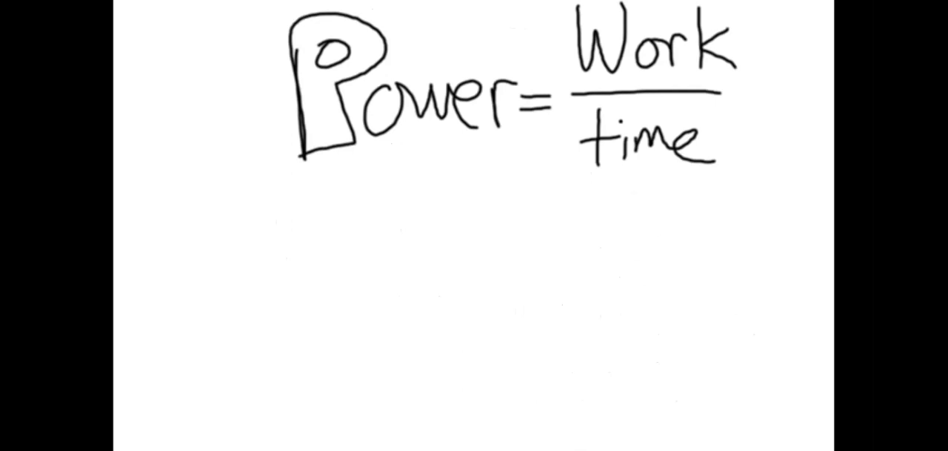
pyautogui.moveTo(115, 238); pyautogui.dragTo(197, 137)
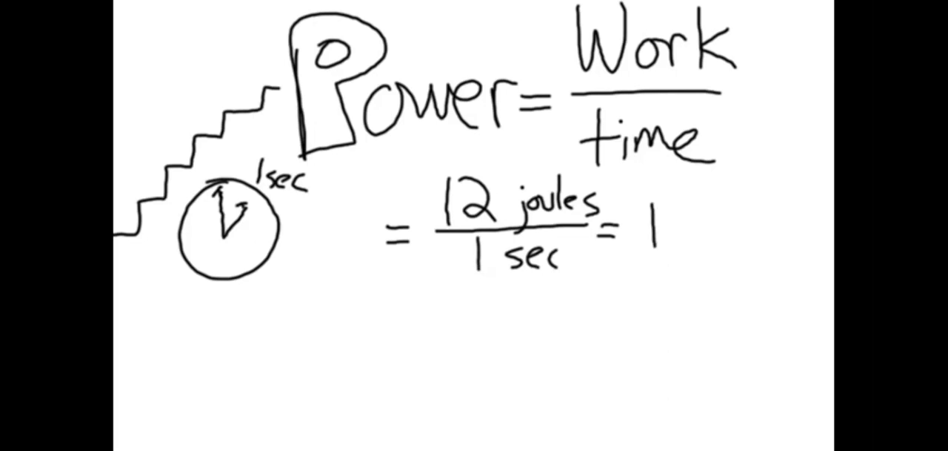
pyautogui.write('2 watts')
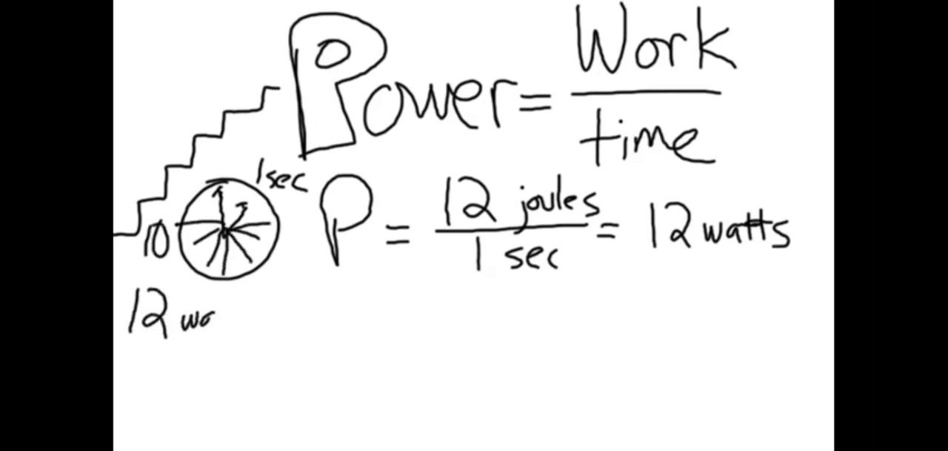
pyautogui.write('watts')
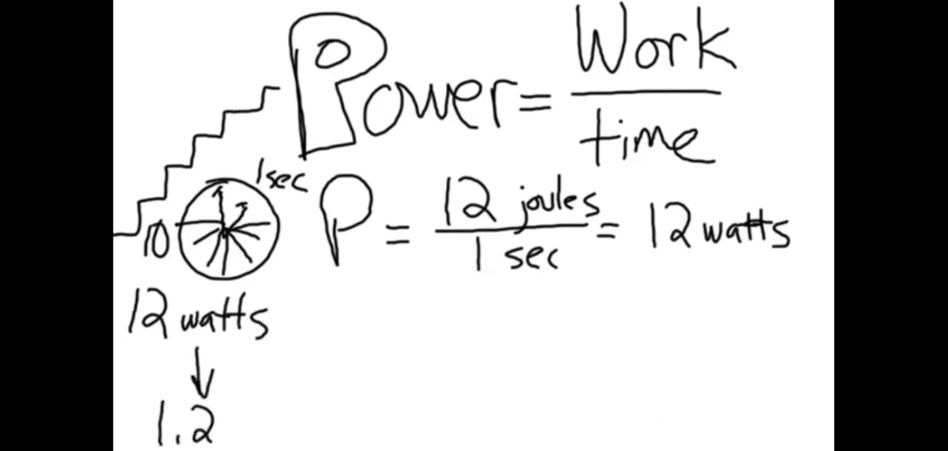
pyautogui.write('watts')
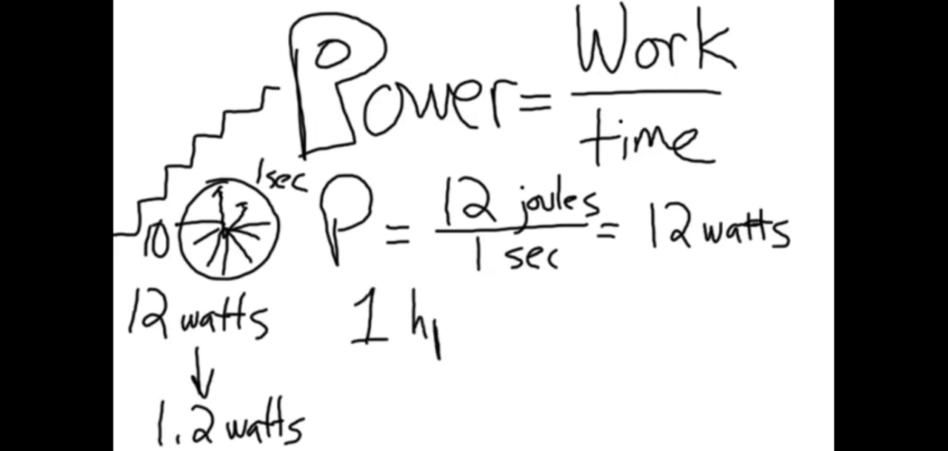
pyautogui.write('p =')
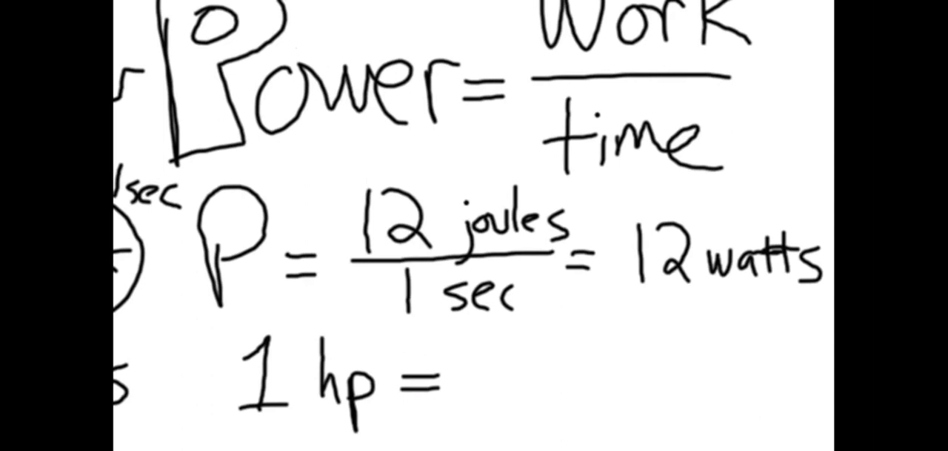
pyautogui.write('746 watts')
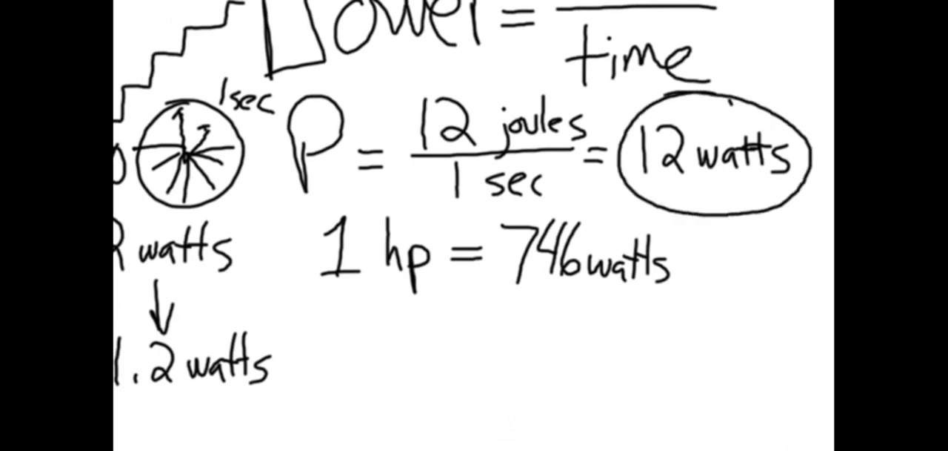
# Watch 12 watts converted to 0.0040 hp, then close the YouTube tab
pyautogui.moveTo(704, 200); pyautogui.dragTo(456, 382)
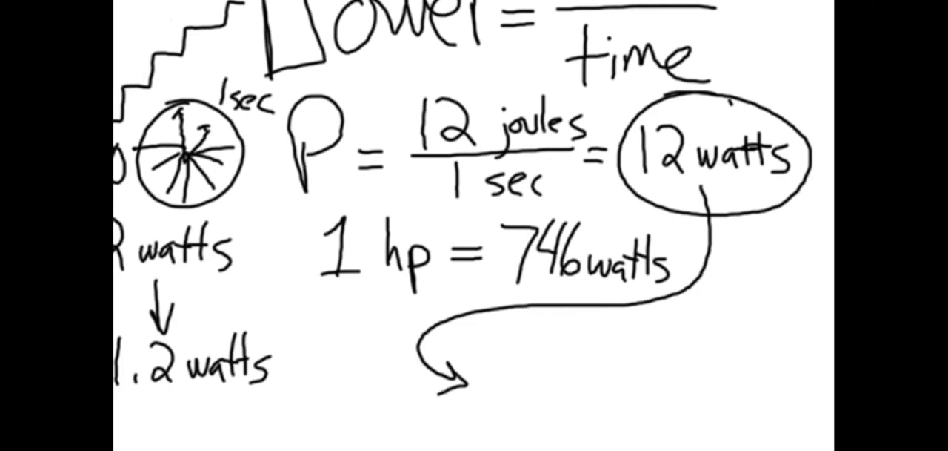
pyautogui.write('12')
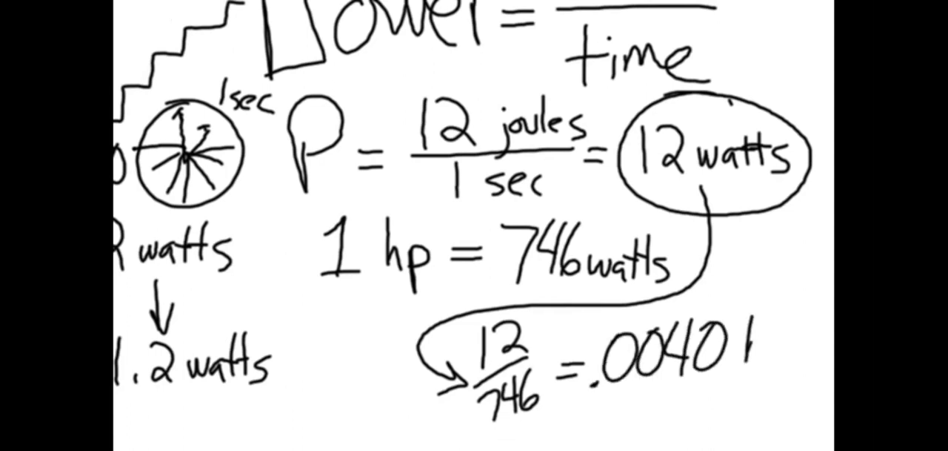
pyautogui.write('hp')
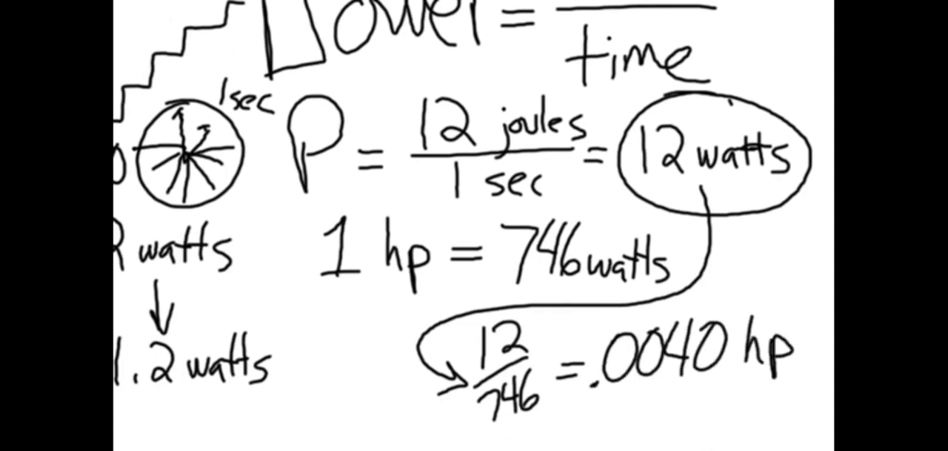
pyautogui.write('weak')
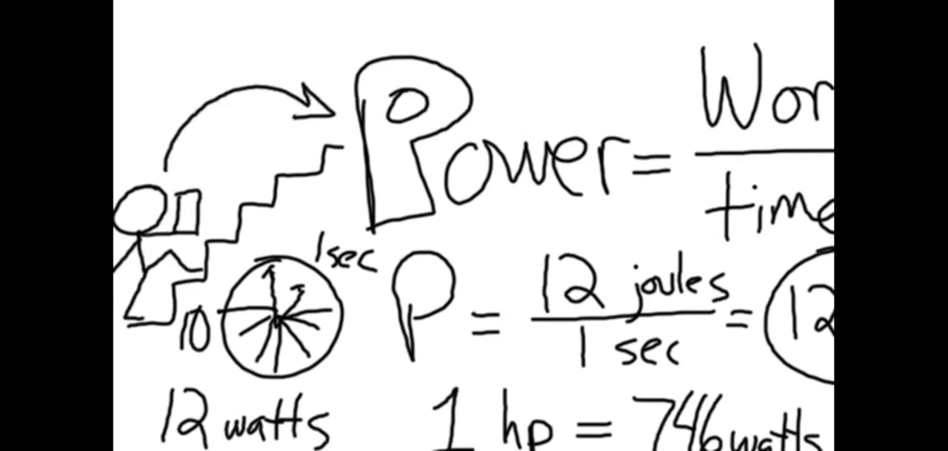
pyautogui.moveTo(378, 226); pyautogui.dragTo(496, 222)
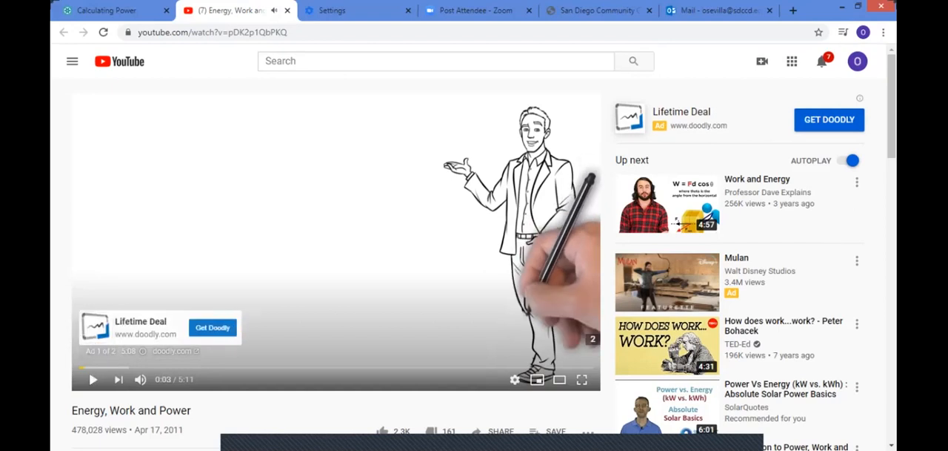
pyautogui.click(104, 9)
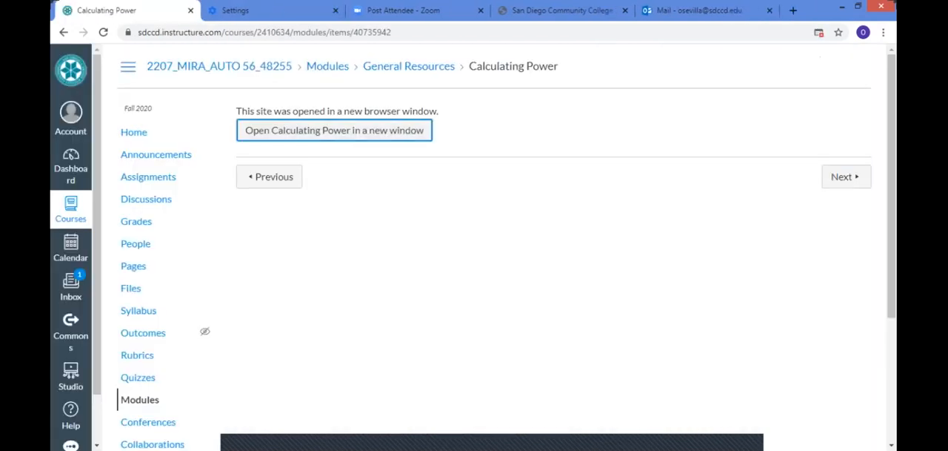